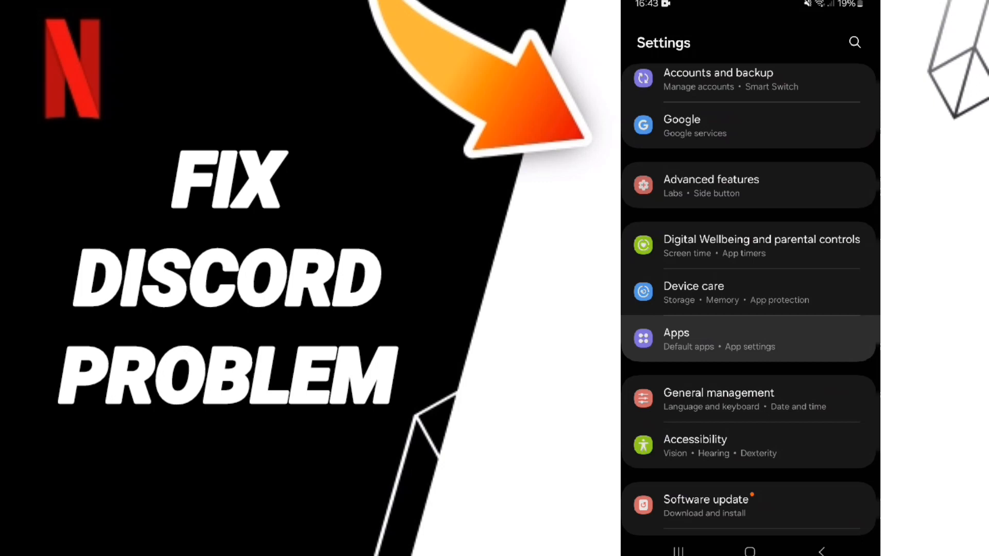
- Find Netflix in the installed apps list by searching 'netf' and open its App info page
{"action": "left_click", "coordinate": [676, 339]}
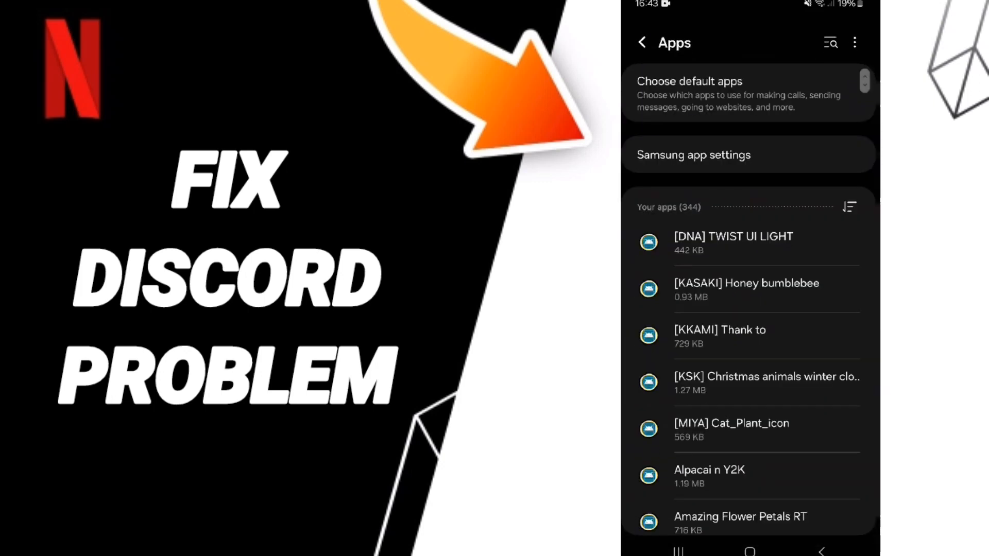
{"action": "left_click", "coordinate": [830, 42]}
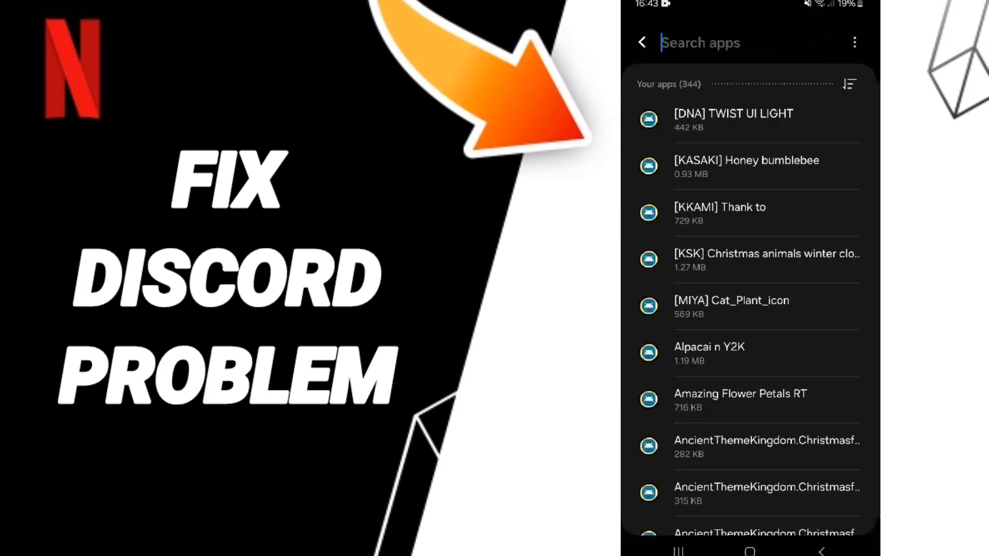
{"action": "type", "text": "netf"}
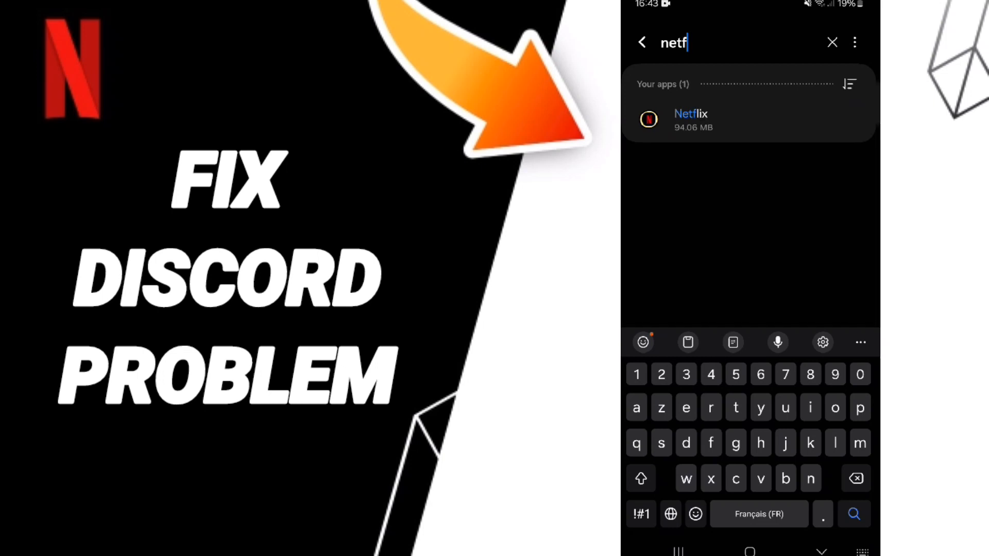
{"action": "left_click", "coordinate": [748, 121]}
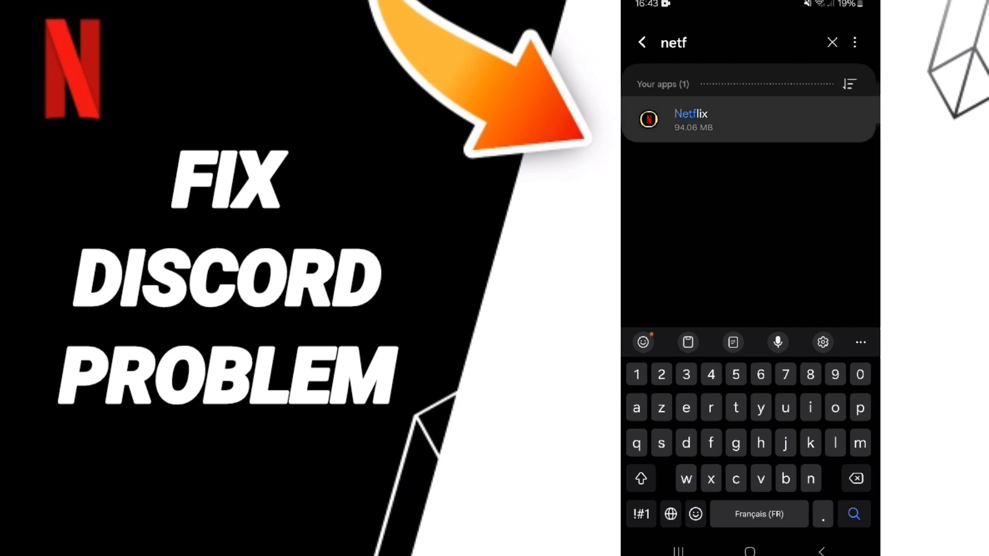
{"action": "left_click", "coordinate": [690, 119]}
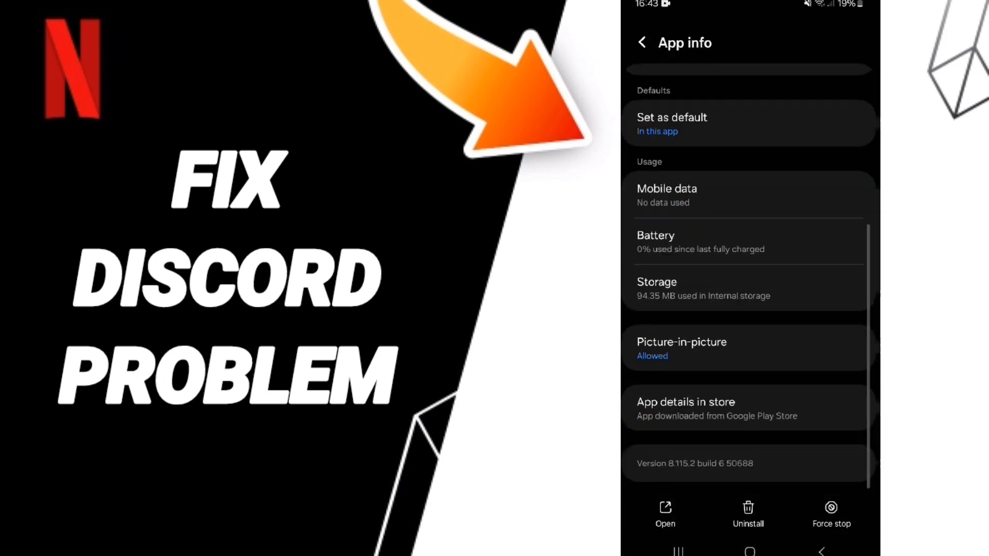
- Open the Storage section of Netflix's App info to see app, data and cache sizes
{"action": "left_click", "coordinate": [830, 510]}
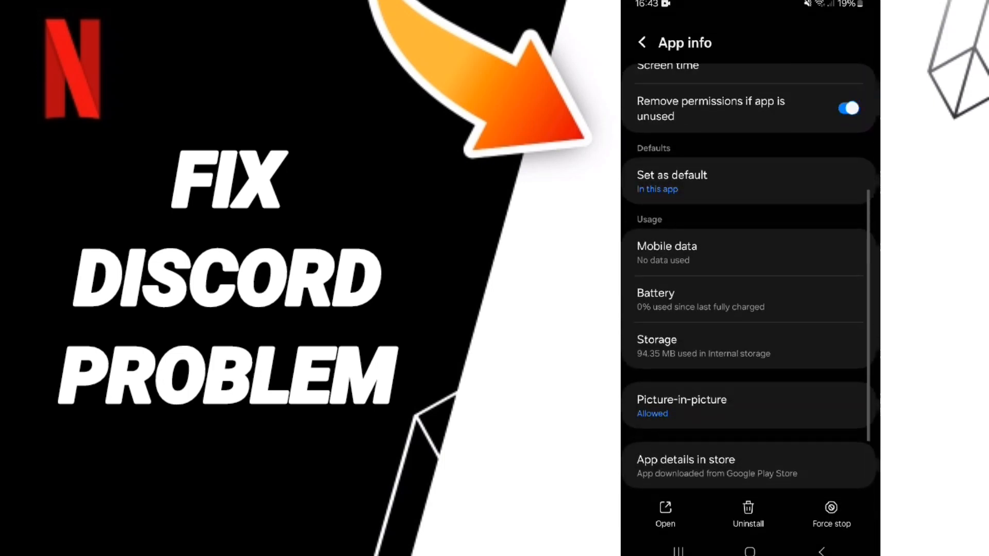
{"action": "left_click", "coordinate": [748, 346]}
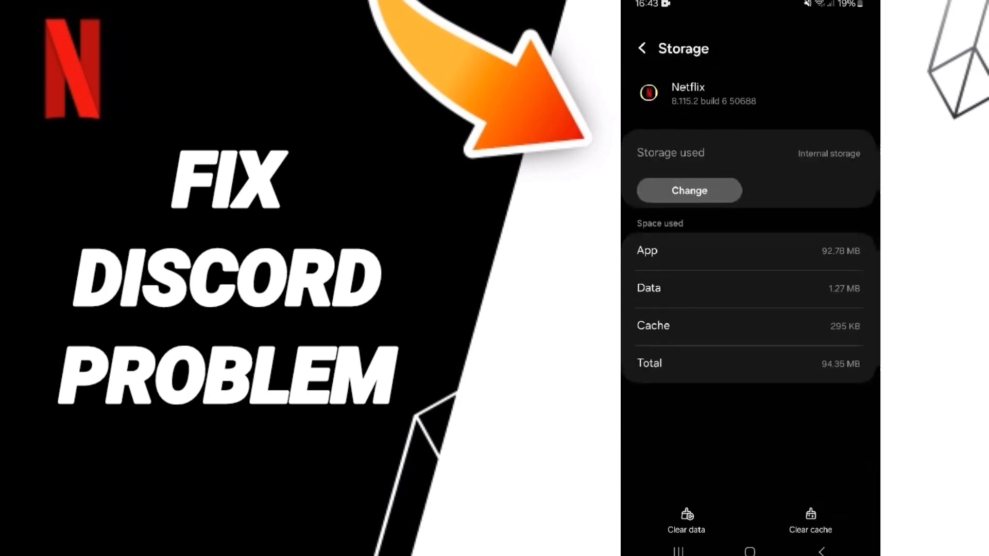
- Clear Netflix's cached files and leave Settings for the apps screen
{"action": "left_click", "coordinate": [811, 519]}
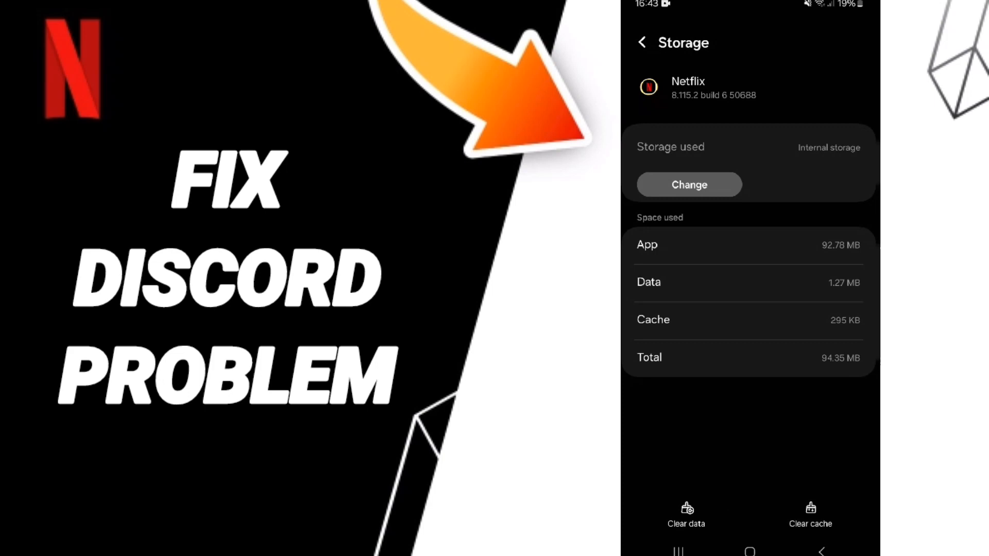
{"action": "left_click", "coordinate": [686, 514]}
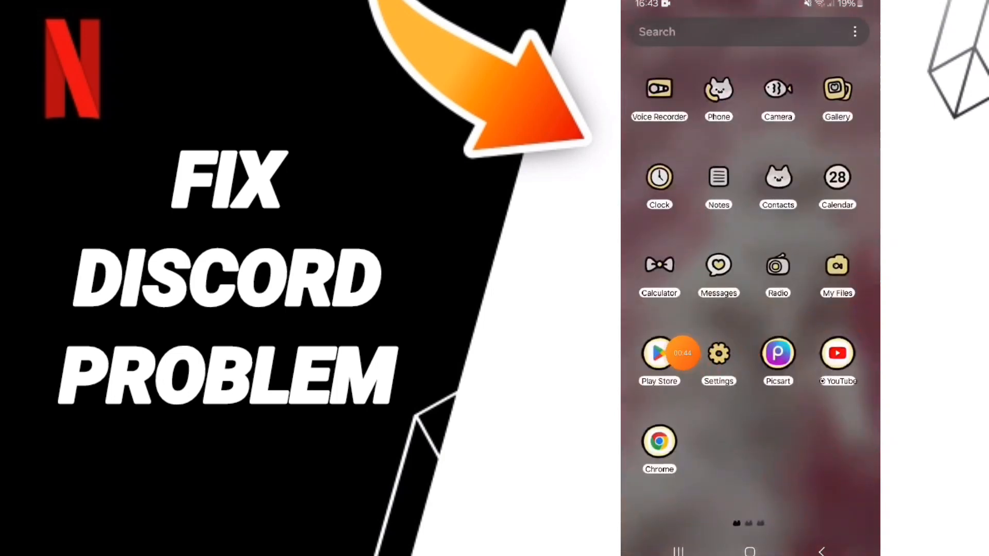
- Launch Play Store and open the 'netflix' search suggestion to reach its store page
{"action": "left_click", "coordinate": [658, 353]}
{"action": "type", "text": "ne"}
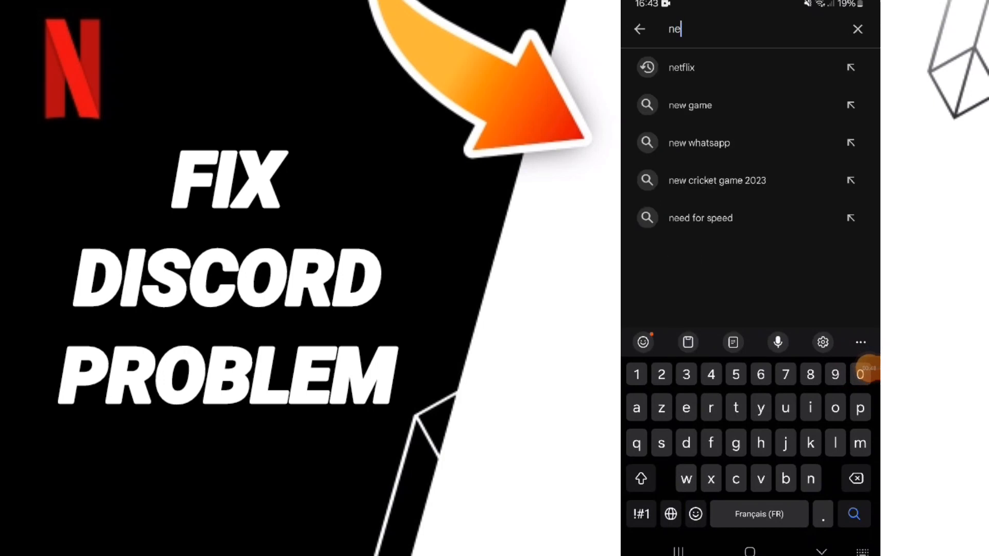
{"action": "left_click", "coordinate": [680, 68]}
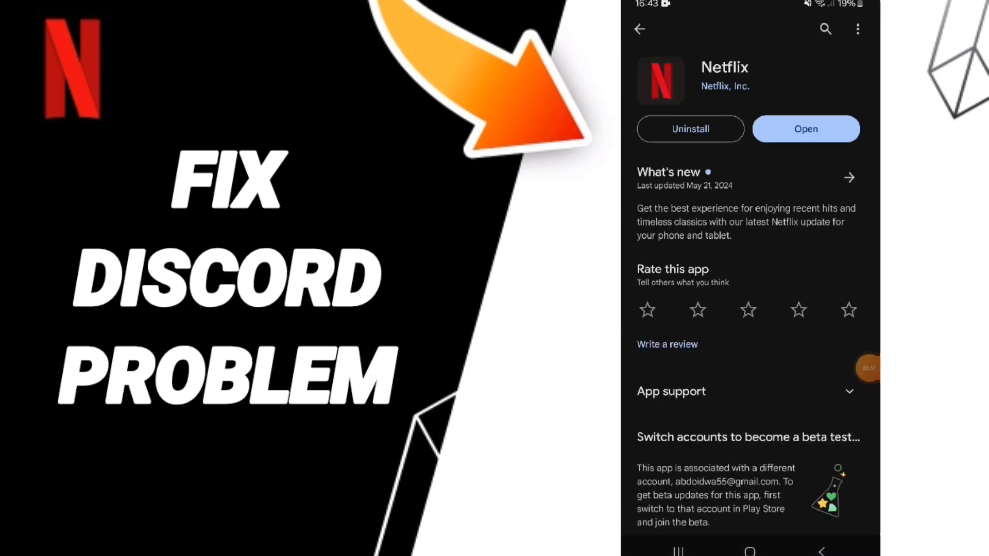